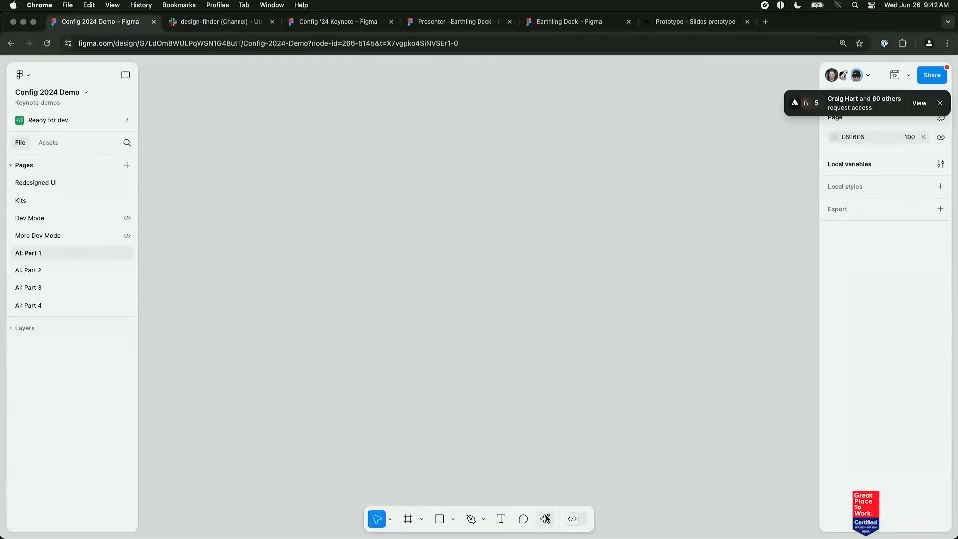
mouse_move(545, 513)
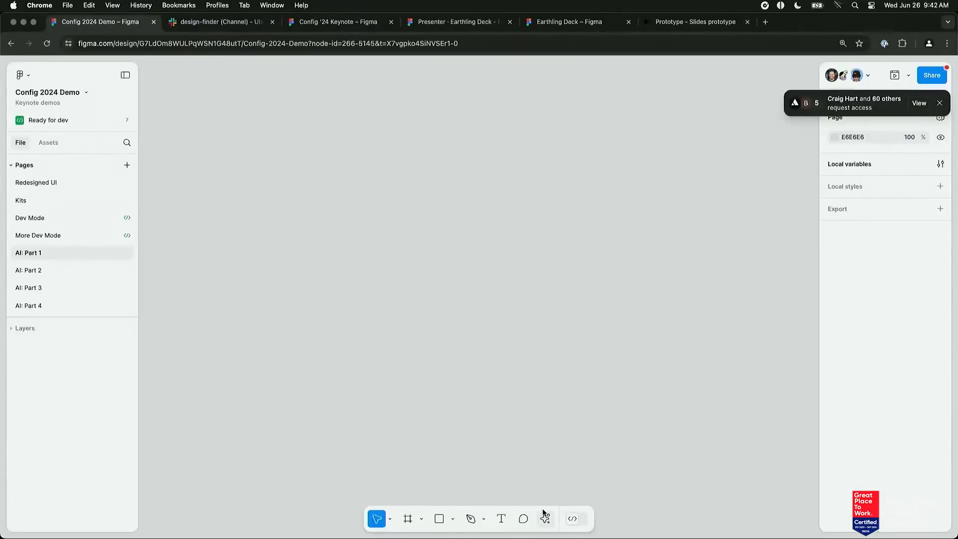
Enter the Make Designs prompt 'A pizza finder app with a map' from Actions
left_click(544, 519)
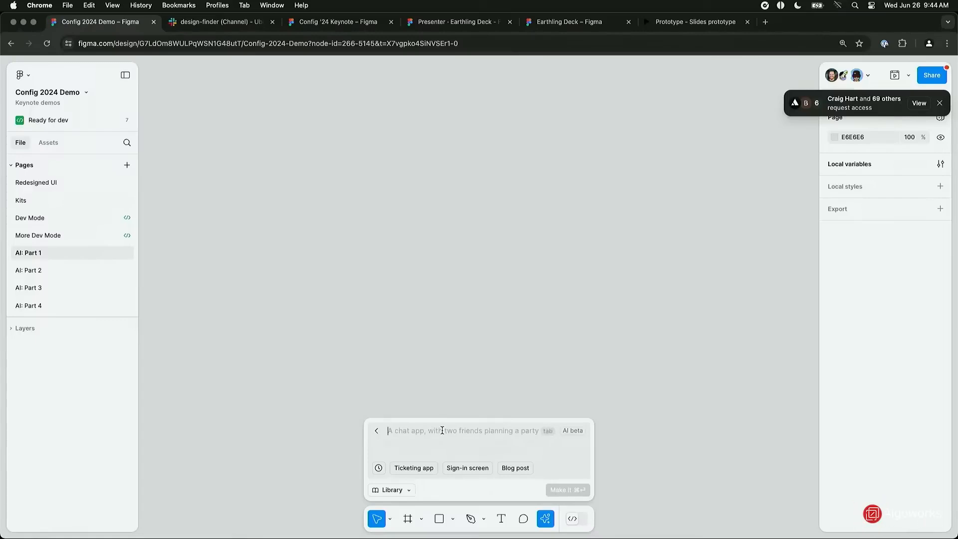
type("A pizza finder app")
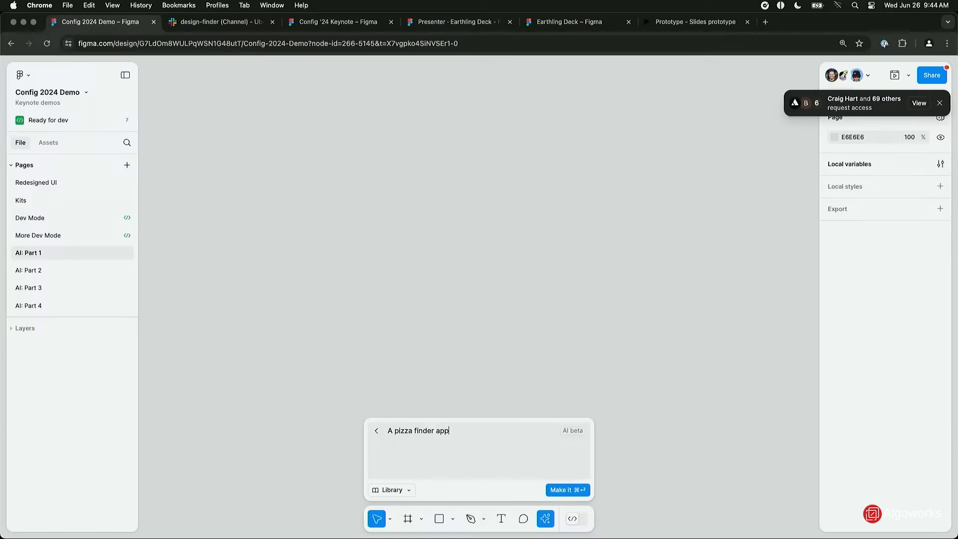
type("with a map")
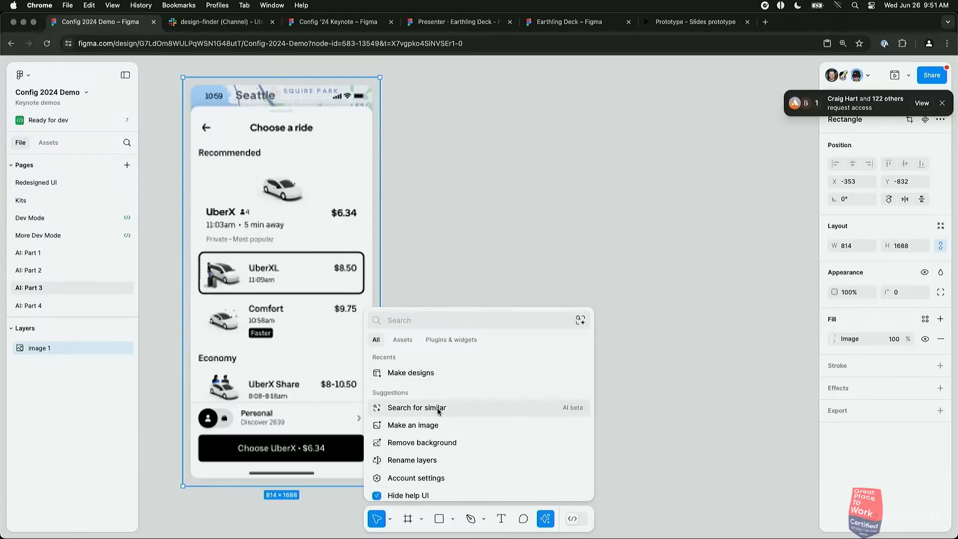
Run 'Search for similar' on the selected ride-booking screenshot
left_click(416, 408)
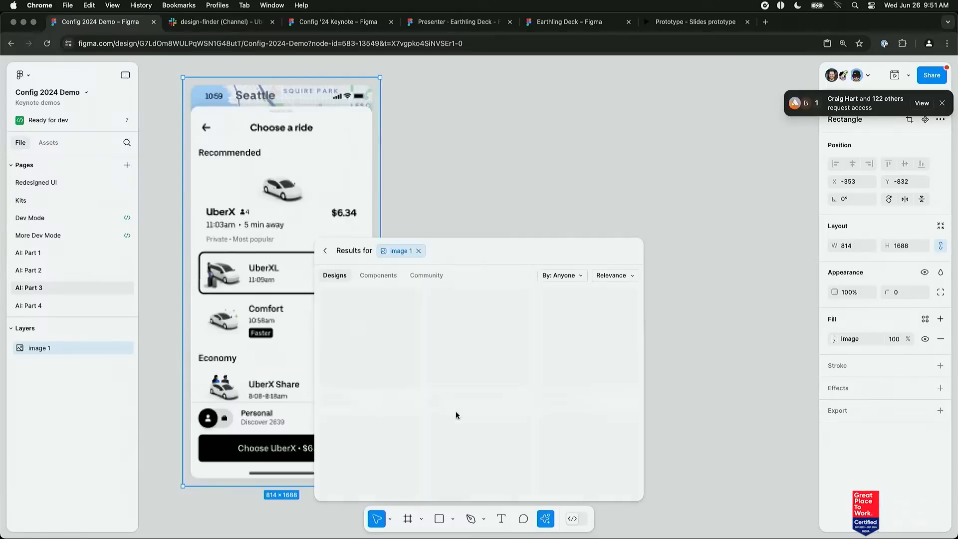